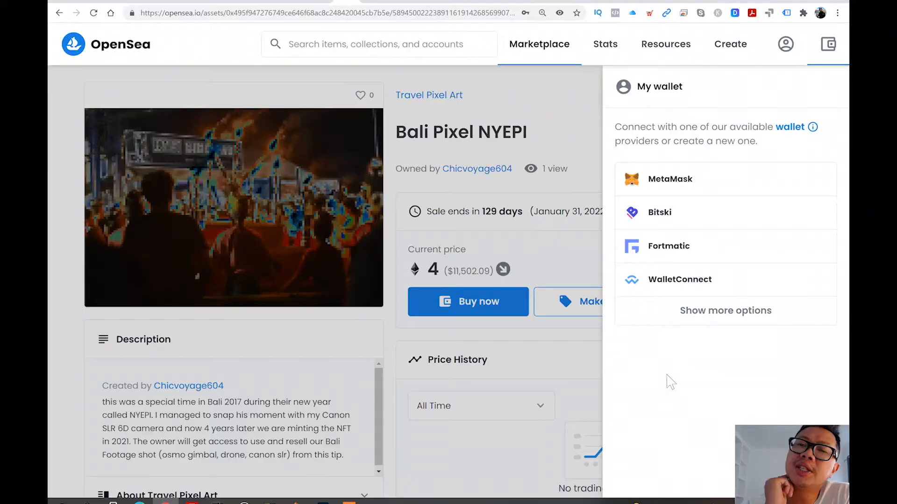
{"action": "mouse_move", "coordinate": [701, 233]}
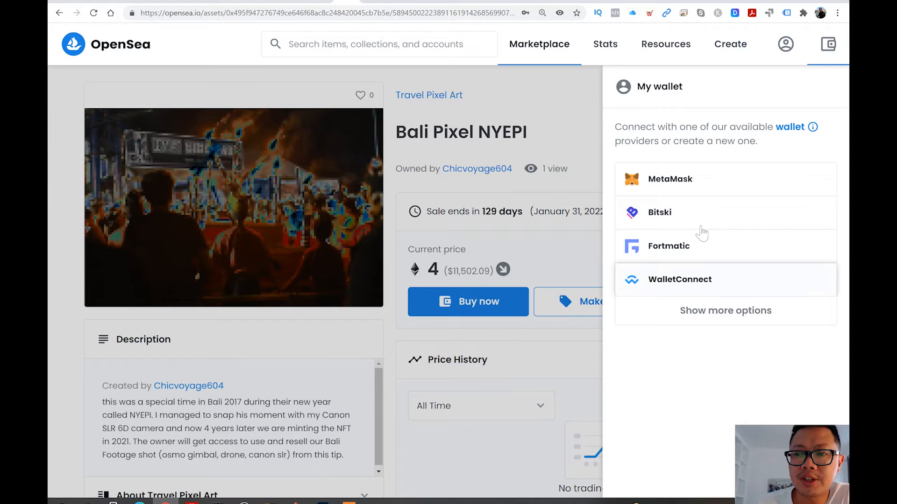
{"action": "mouse_move", "coordinate": [650, 220]}
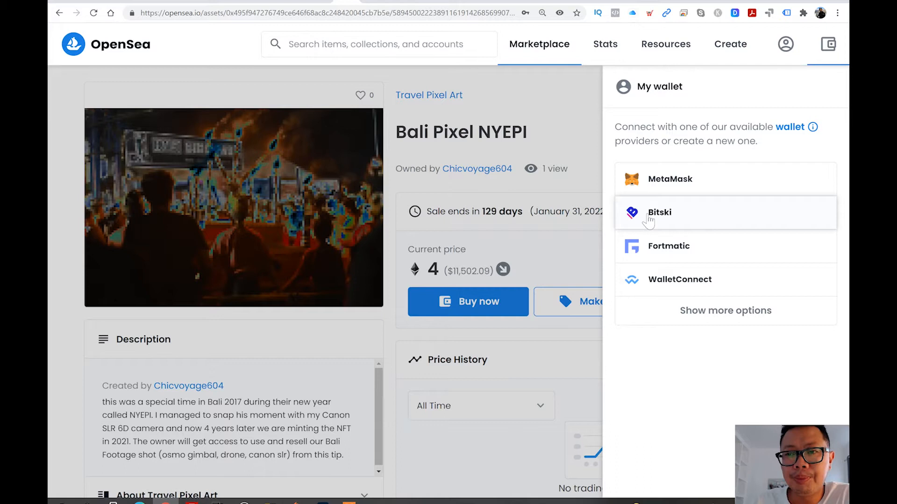
{"action": "mouse_move", "coordinate": [665, 192]}
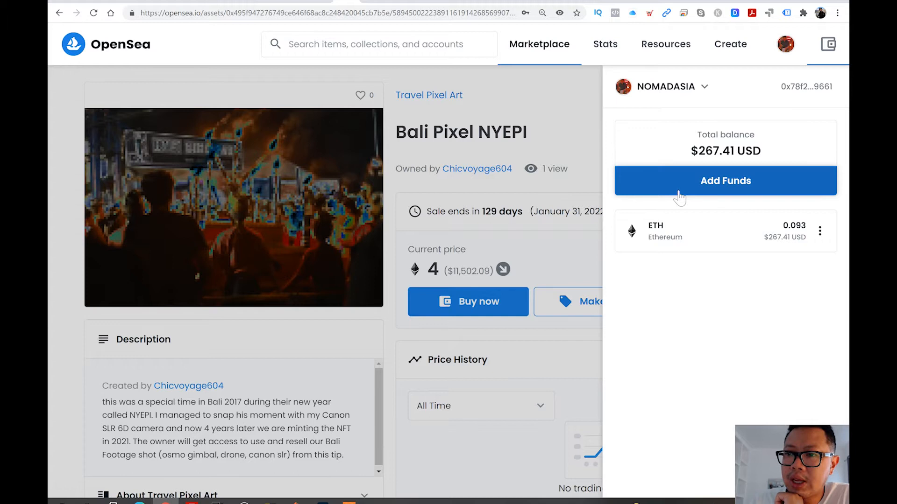
{"action": "mouse_move", "coordinate": [827, 95]}
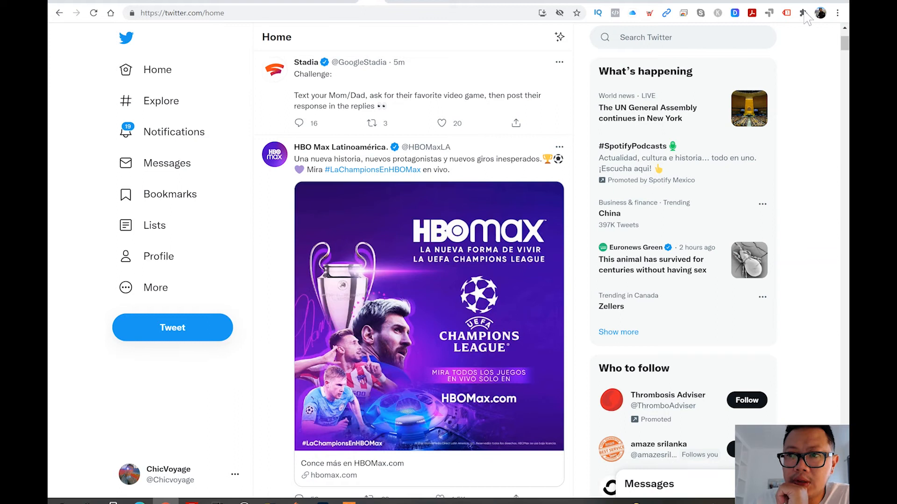
- Check the $243.38 Ethereum balance in the MetaMask popup and return to the OpenSea item page
{"action": "left_click", "coordinate": [786, 12]}
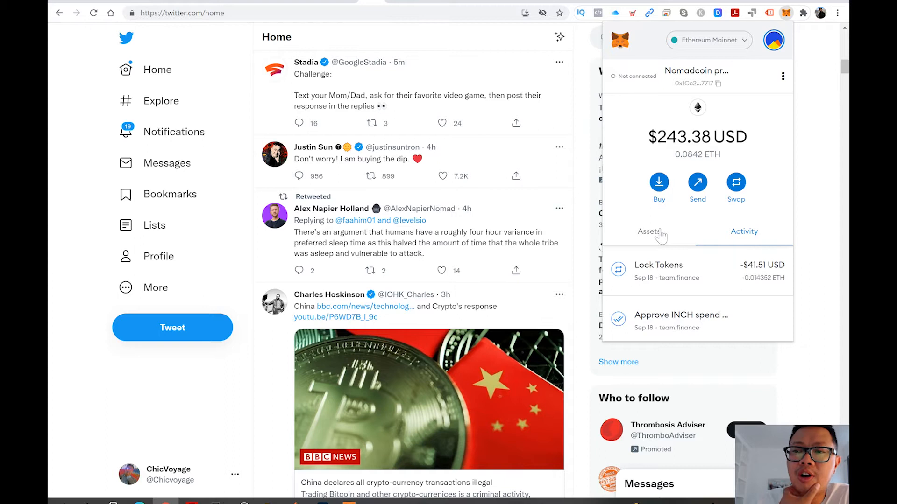
{"action": "left_click", "coordinate": [648, 231]}
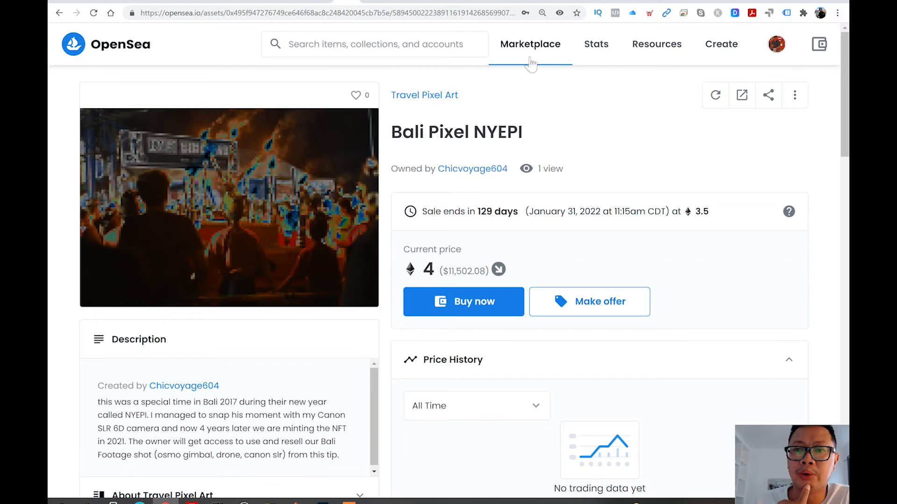
- Reach the Travel Footage collection via My Collections and trigger the wallet signature request
{"action": "left_click", "coordinate": [776, 44]}
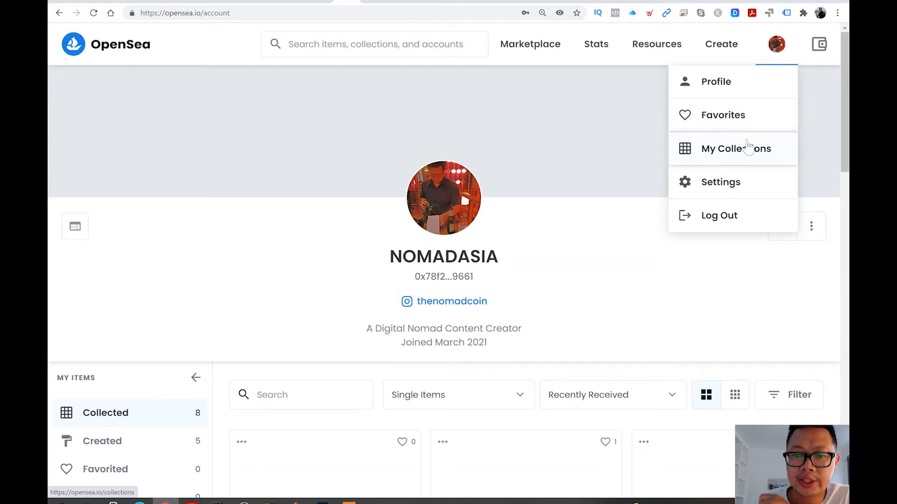
{"action": "left_click", "coordinate": [737, 148]}
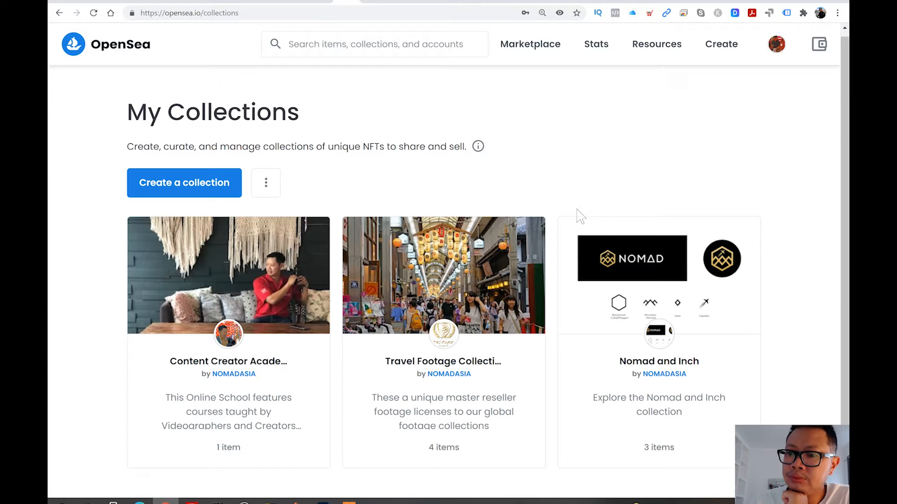
{"action": "left_click", "coordinate": [184, 182]}
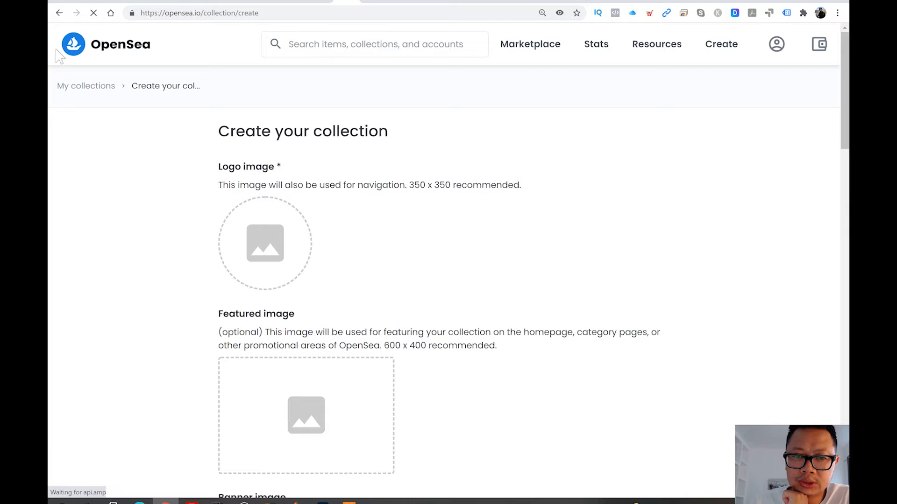
{"action": "left_click", "coordinate": [86, 86]}
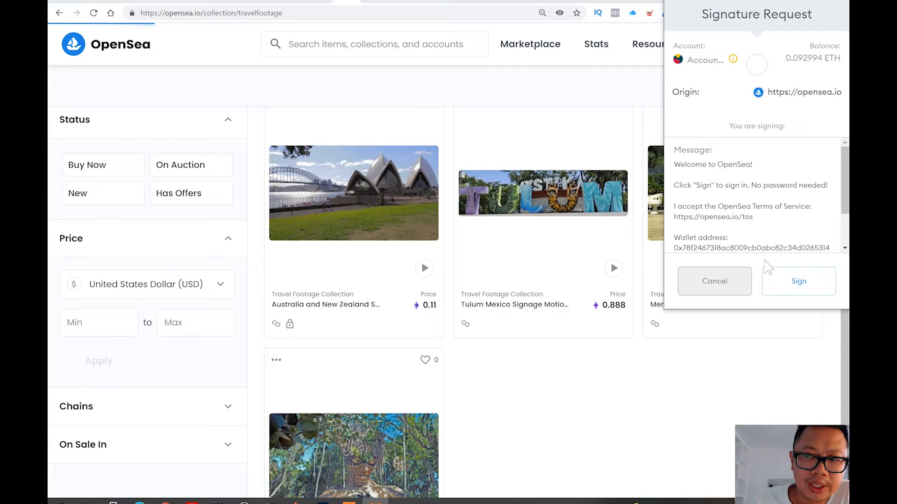
- Sign in with the wallet, upload bali nft.png and describe it as footage from Bali
{"action": "left_click", "coordinate": [798, 282]}
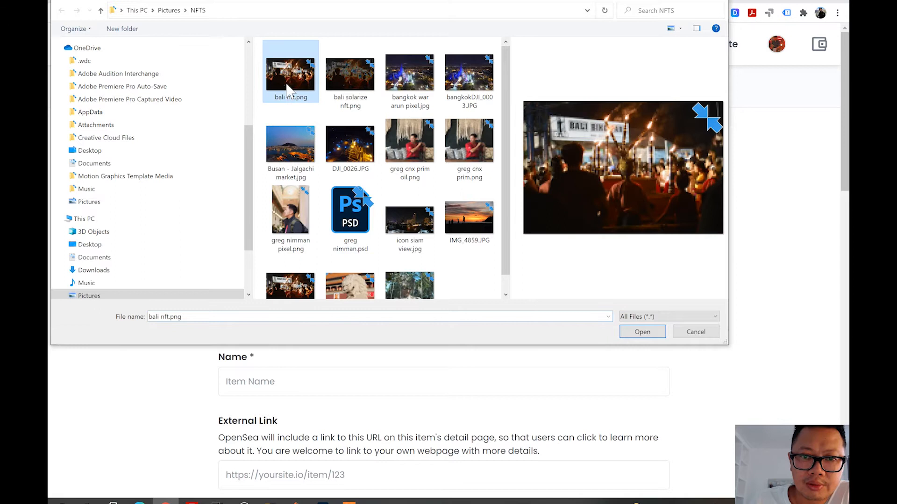
{"action": "left_click", "coordinate": [642, 332]}
{"action": "type", "text": "an important moment in Bali. 2017 Nyepi (their new years). I took a snap with my SLR. The holders of this NFT have the right to use (not resell) our HD"}
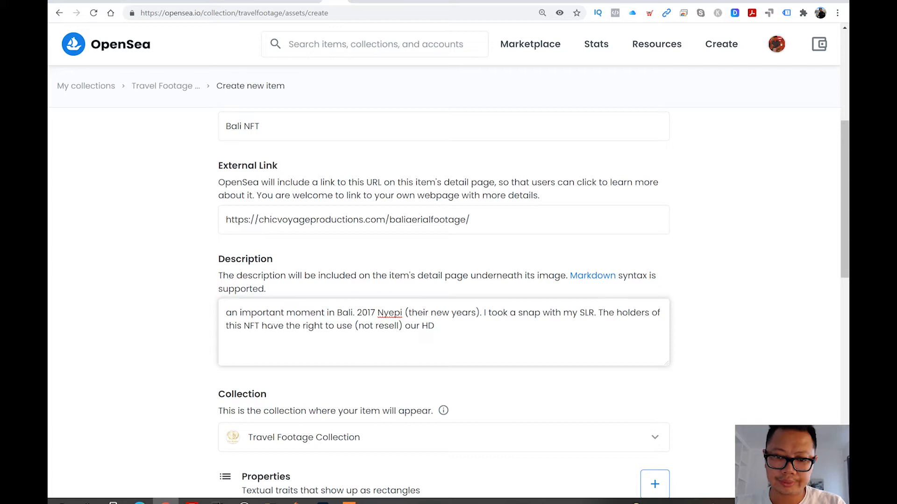
{"action": "type", "text": "footage from Bali"}
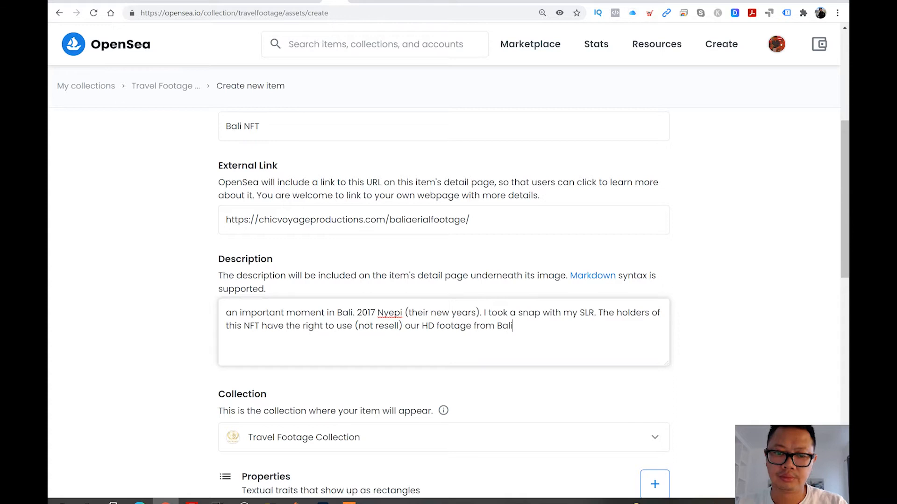
- Enable unlockable content and set the supply to 10 on Polygon
{"action": "scroll", "scroll_direction": "down", "scroll_amount": 3}
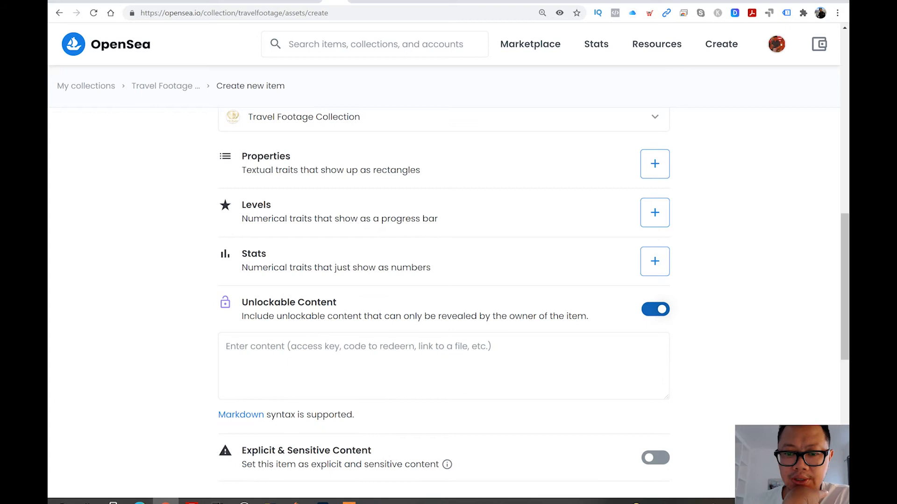
{"action": "scroll", "scroll_direction": "down", "scroll_amount": 3}
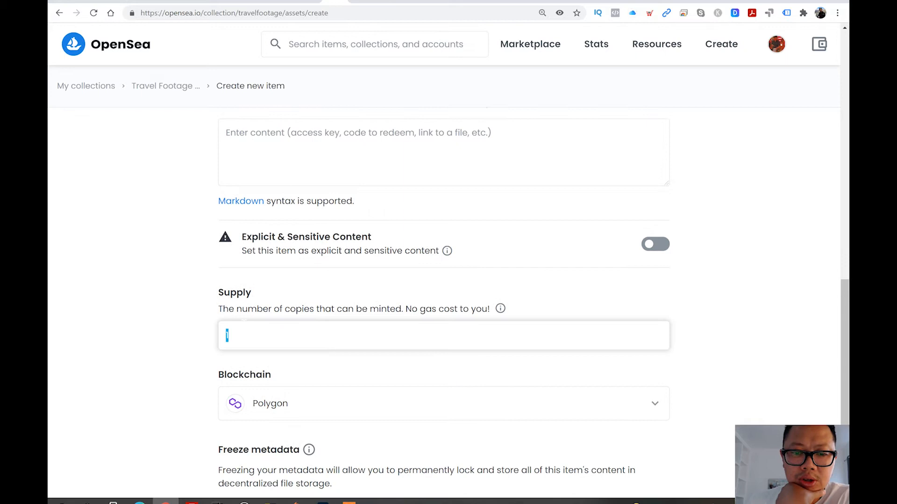
{"action": "type", "text": "0"}
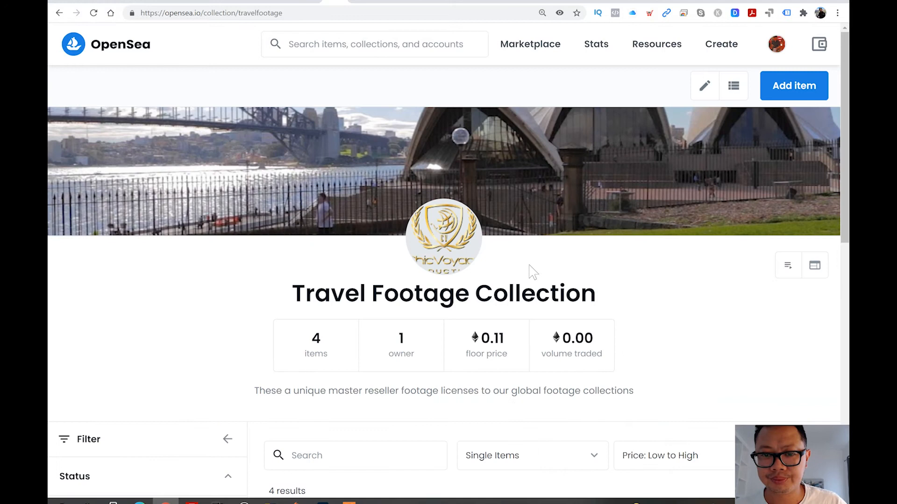
- Reload the Travel Footage Collection page and scroll down to its item grid
{"action": "scroll", "scroll_direction": "down", "scroll_amount": 3}
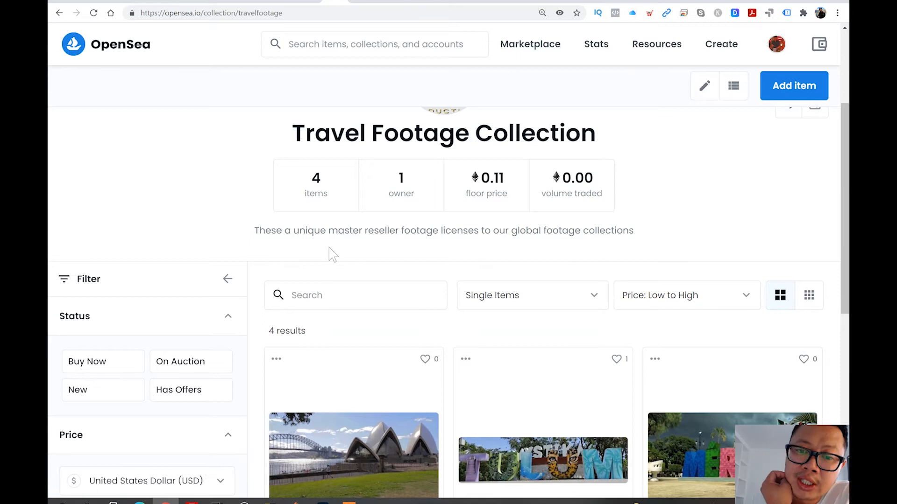
{"action": "double_click", "coordinate": [361, 231]}
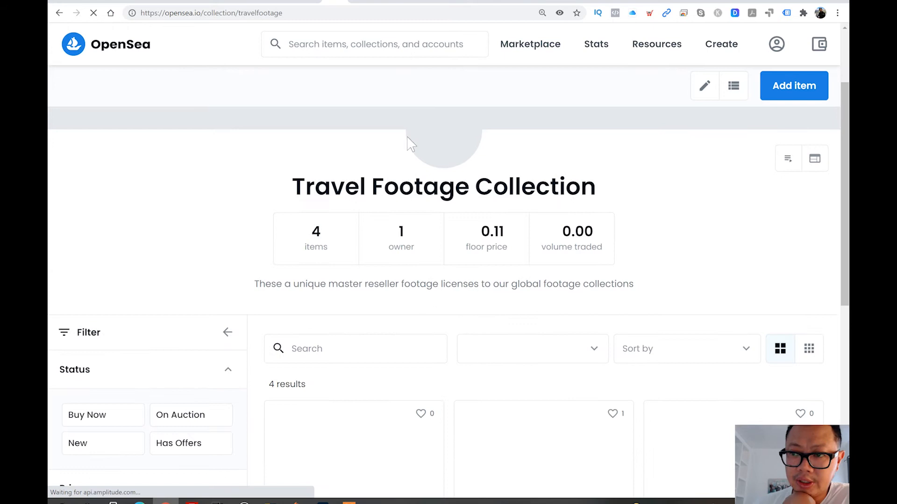
{"action": "scroll", "scroll_direction": "down", "scroll_amount": 3}
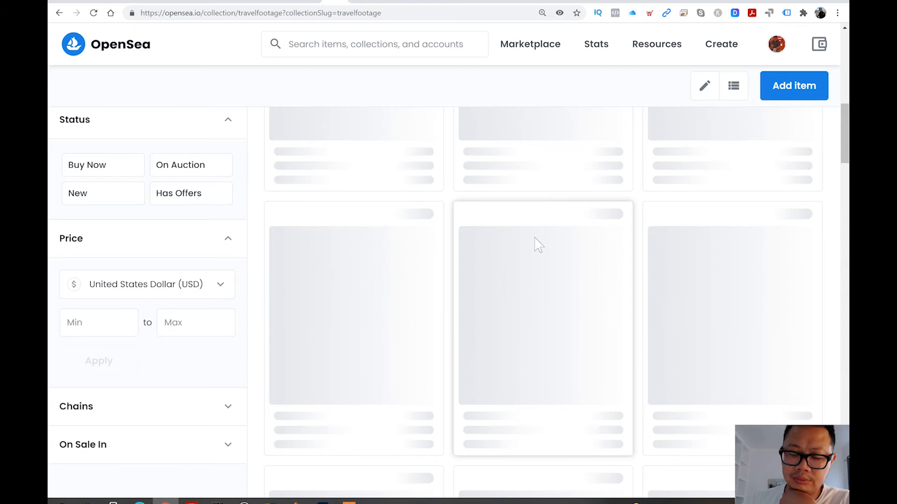
- Add a new item to the collection using the Bali night-scene image and create it
{"action": "left_click", "coordinate": [793, 86]}
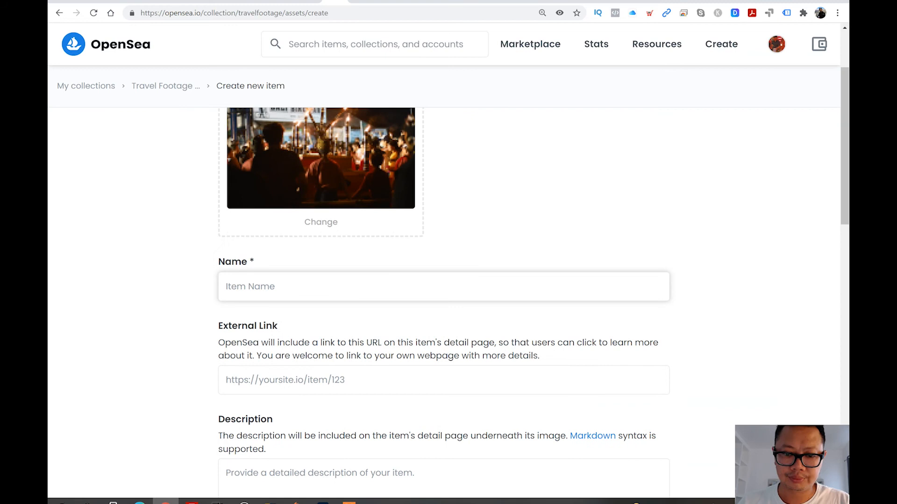
{"action": "scroll", "scroll_direction": "down", "scroll_amount": 3}
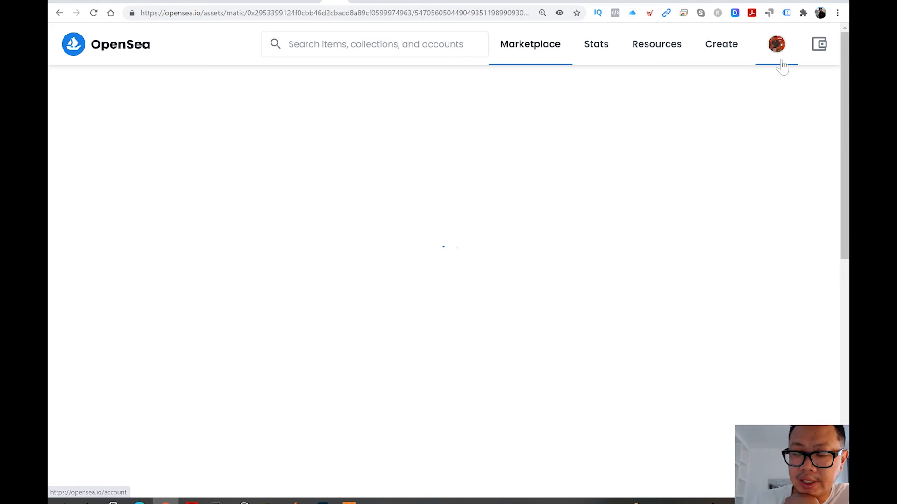
- Close the 'You created Bali NFT footage and reseller lciense!' confirmation to reach the item page
{"action": "left_click", "coordinate": [802, 13]}
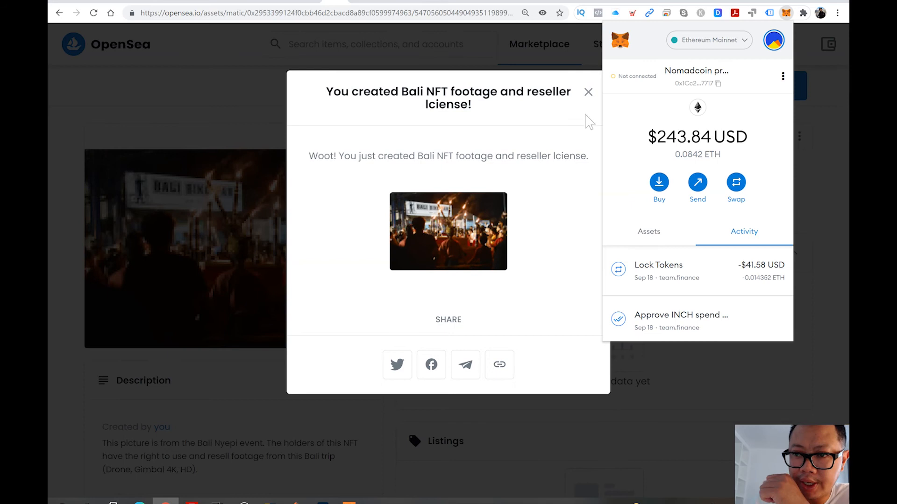
{"action": "left_click", "coordinate": [588, 92]}
{"action": "type", "text": "8"}
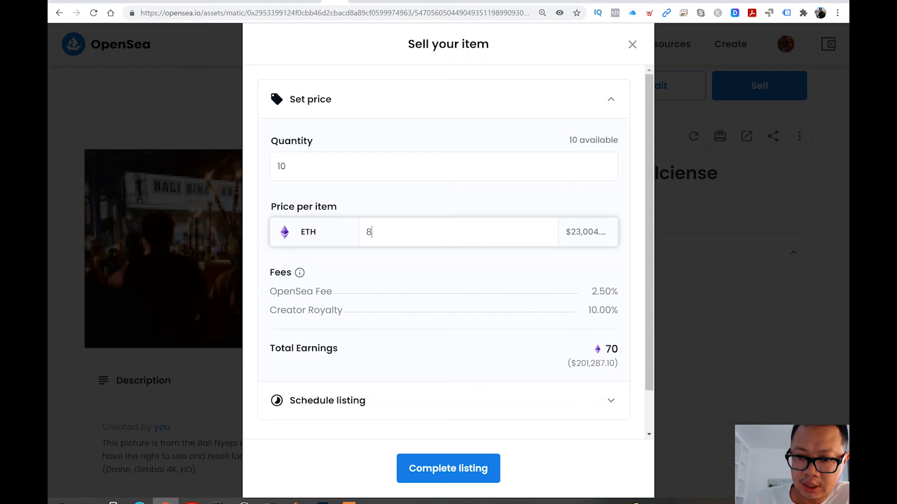
- Set the sale price for the 10 copies, trying 4 and 3.5 before settling on 3 ETH each
{"action": "type", "text": "4"}
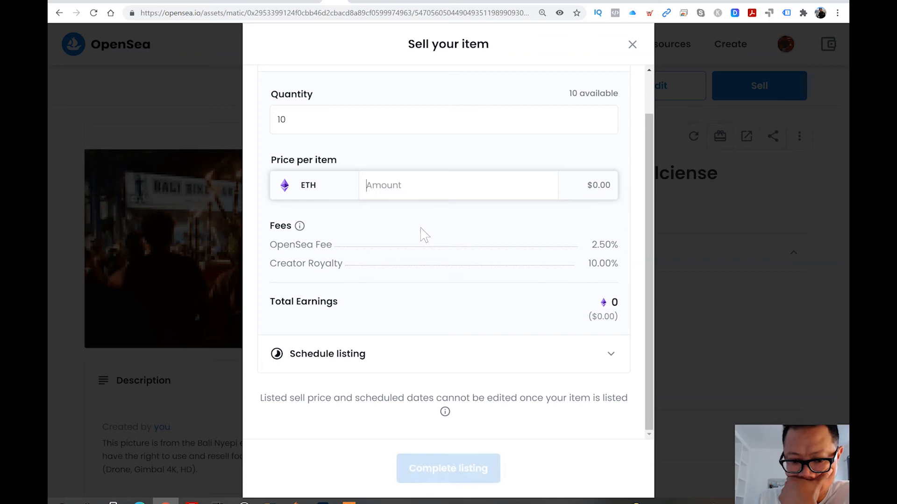
{"action": "type", "text": "3.5"}
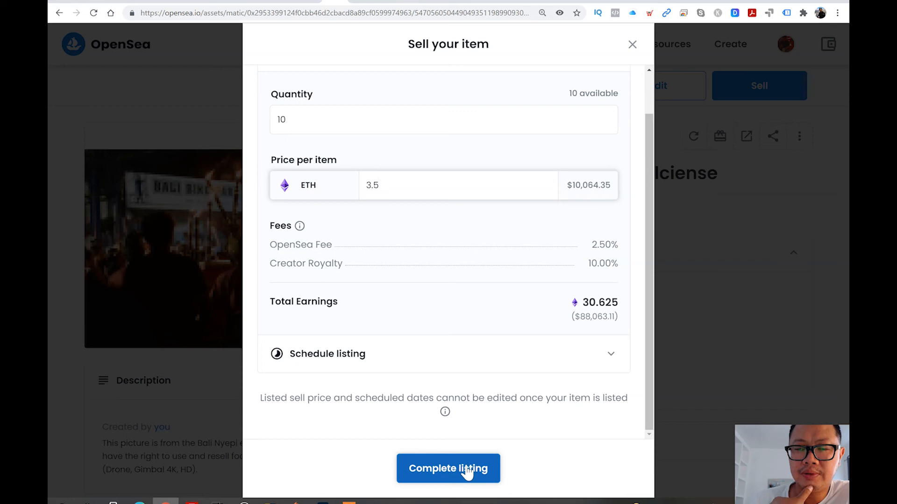
{"action": "type", "text": "3"}
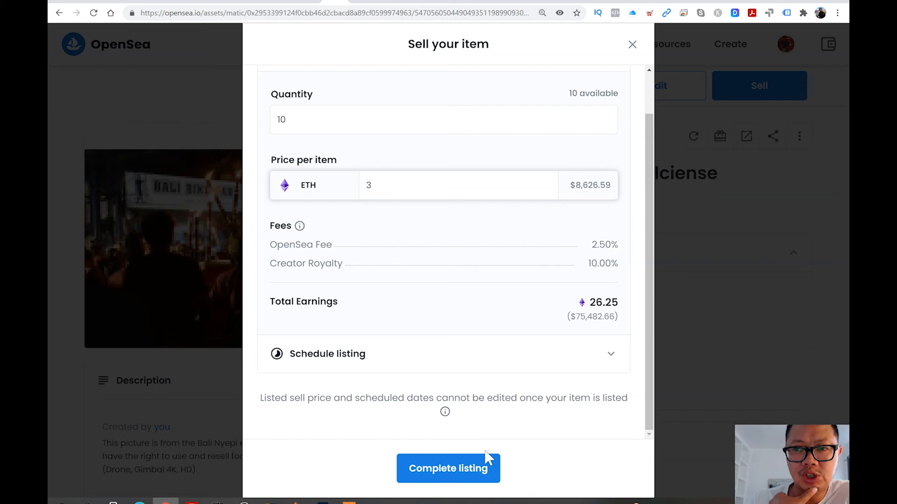
- Complete the 3 ETH listing and approve the MetaMask signature so the NFT is listed
{"action": "left_click", "coordinate": [448, 468]}
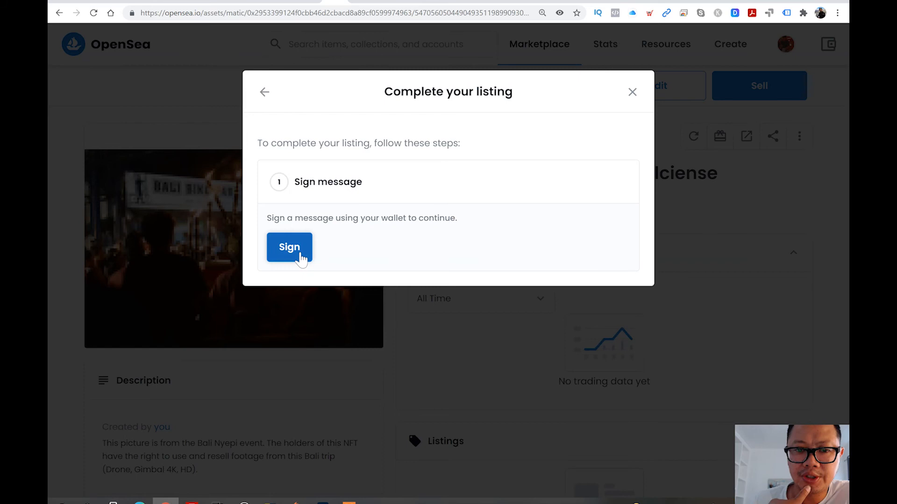
{"action": "left_click", "coordinate": [289, 247]}
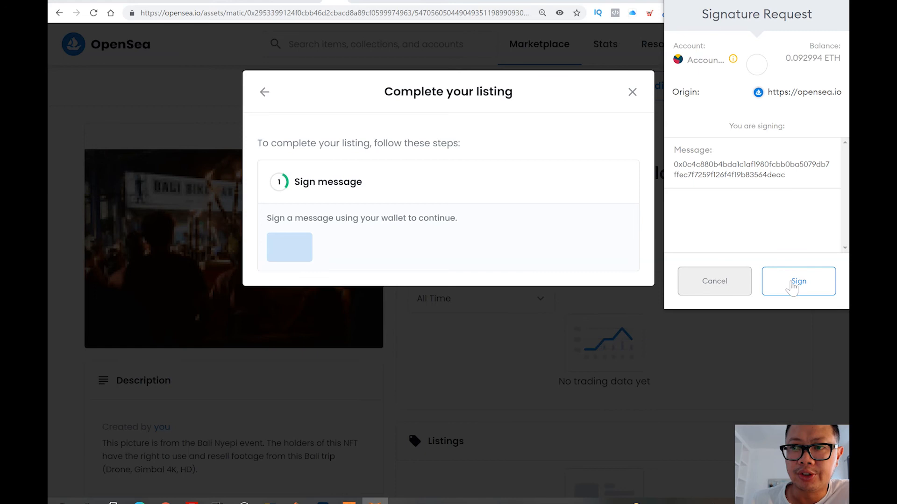
{"action": "left_click", "coordinate": [798, 281]}
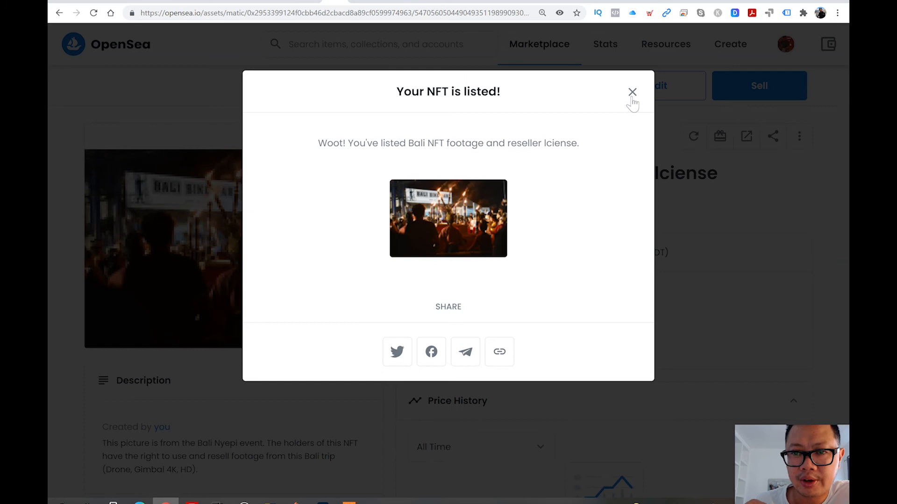
- Close the 'Your NFT is listed!' dialog and explore the item's share menu
{"action": "left_click", "coordinate": [632, 91]}
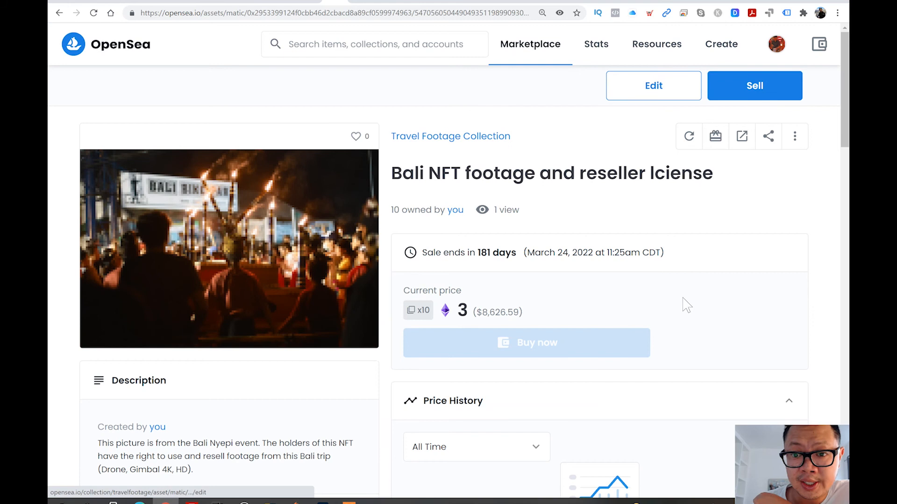
{"action": "left_click", "coordinate": [768, 136]}
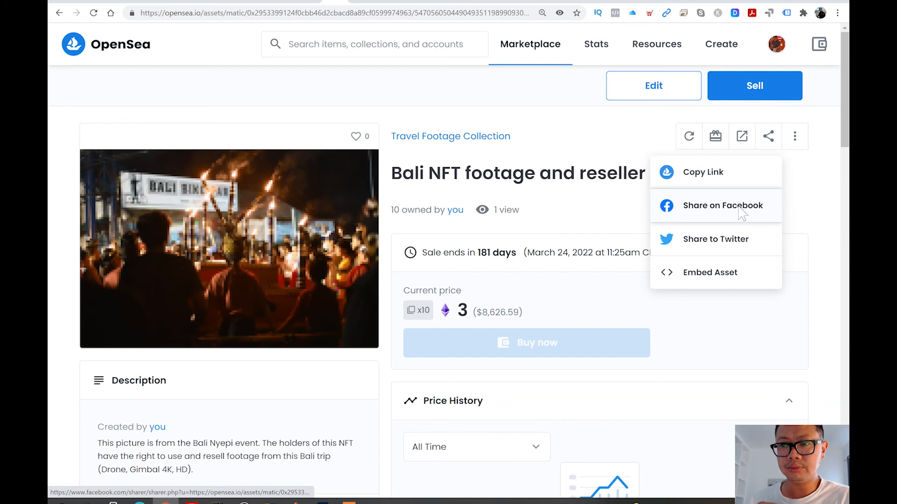
{"action": "left_click", "coordinate": [723, 205]}
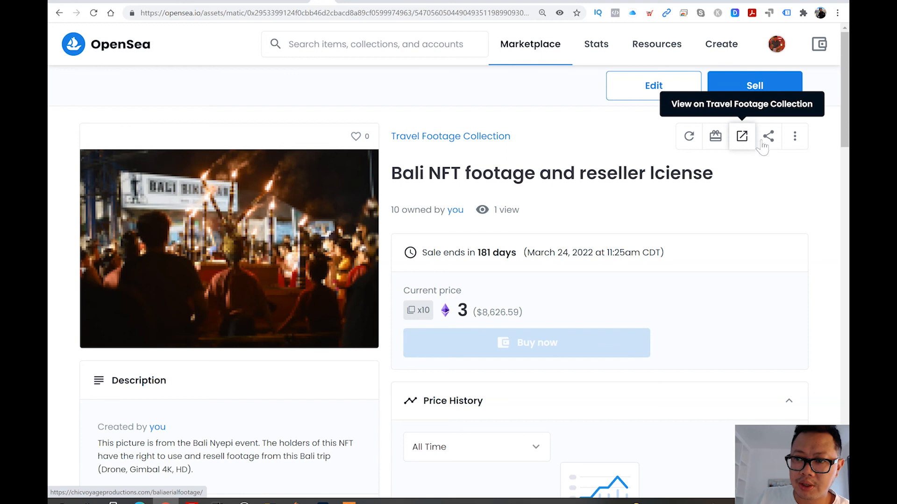
- Share the listing to Twitter and add #bali #polygon #nft #resell after the OpenSea link
{"action": "left_click", "coordinate": [768, 136]}
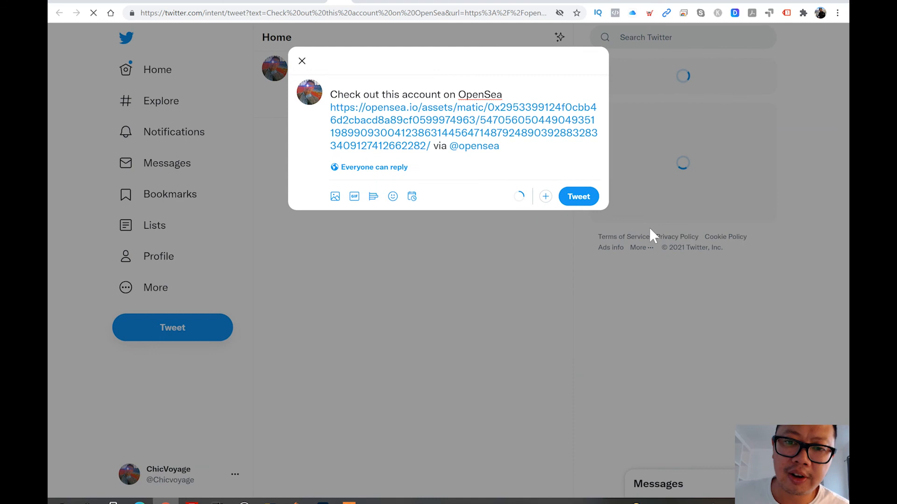
{"action": "type", "text": "#bali"}
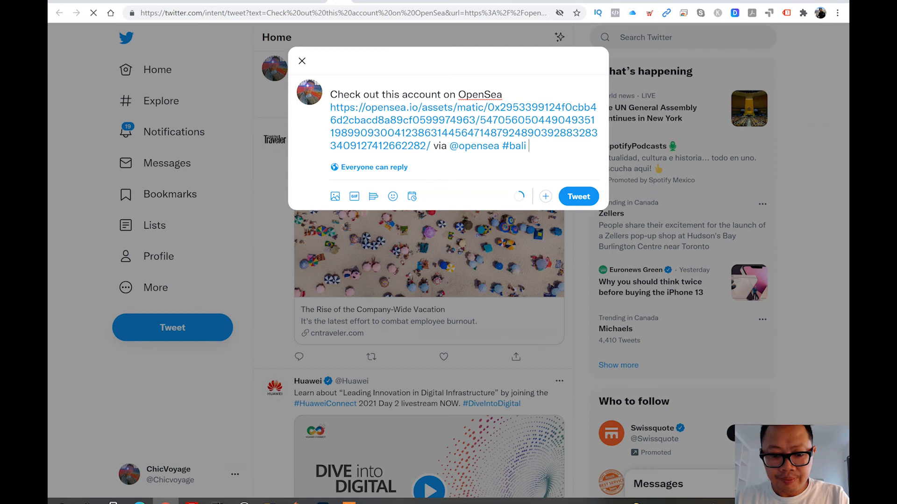
{"action": "type", "text": "#polygon #nft #resell"}
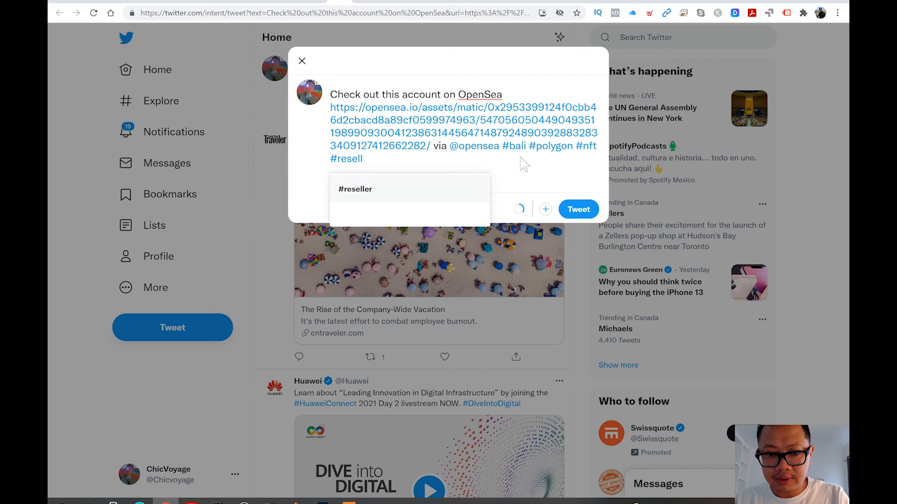